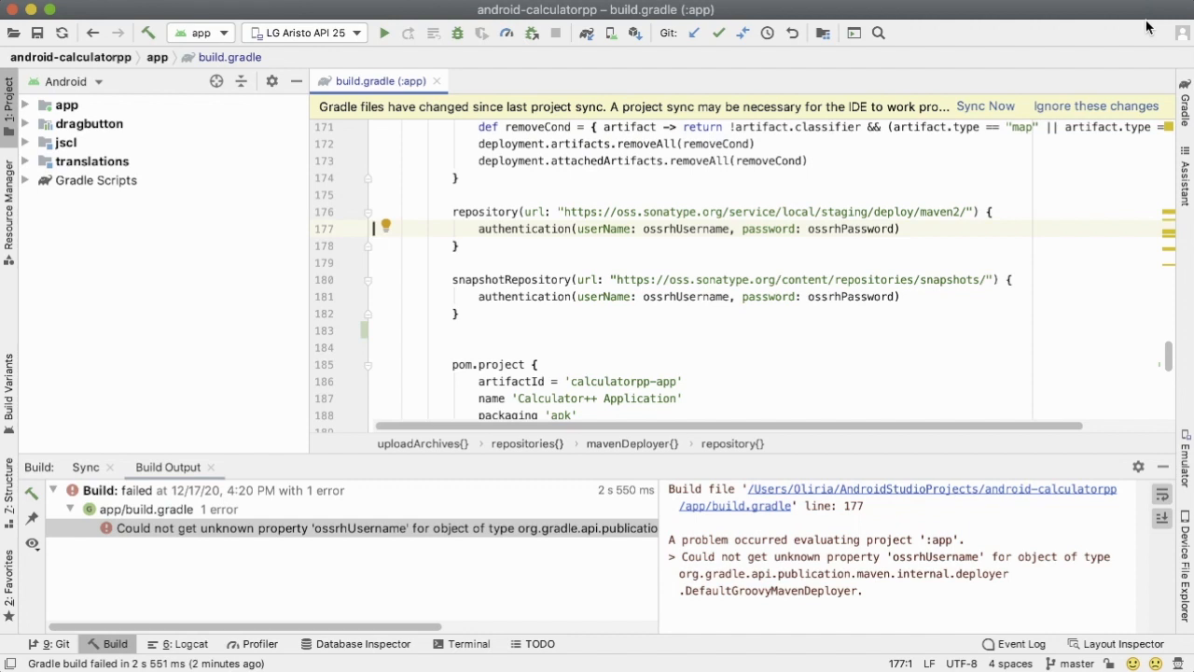
mouse_move(273, 534)
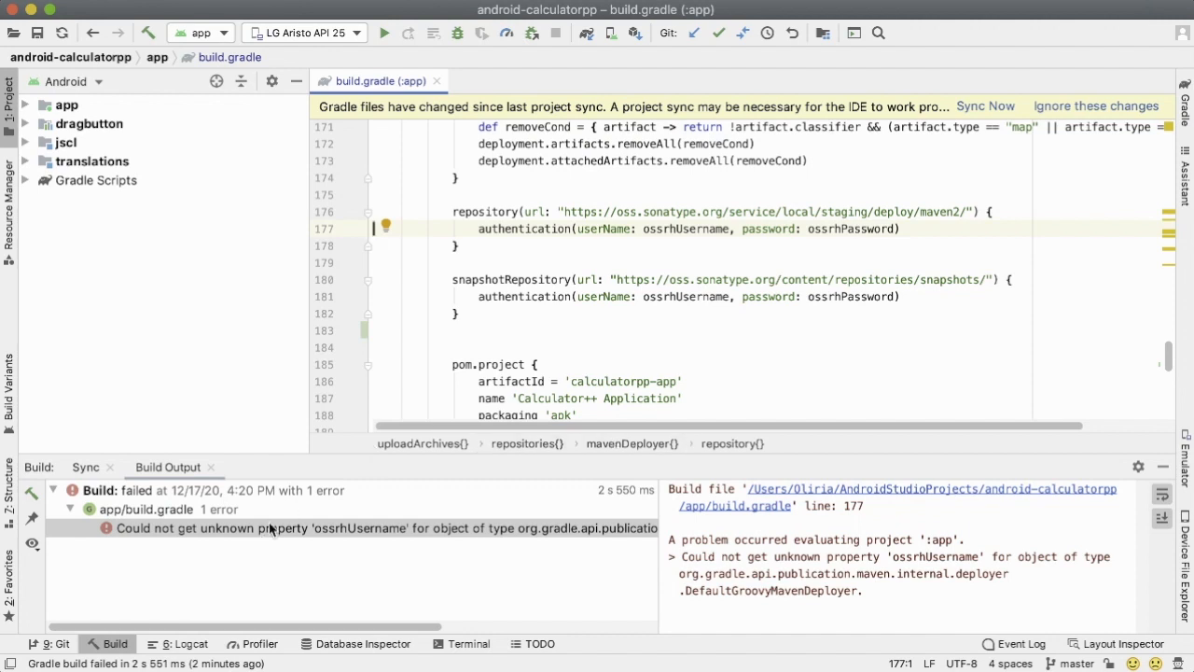
mouse_move(328, 537)
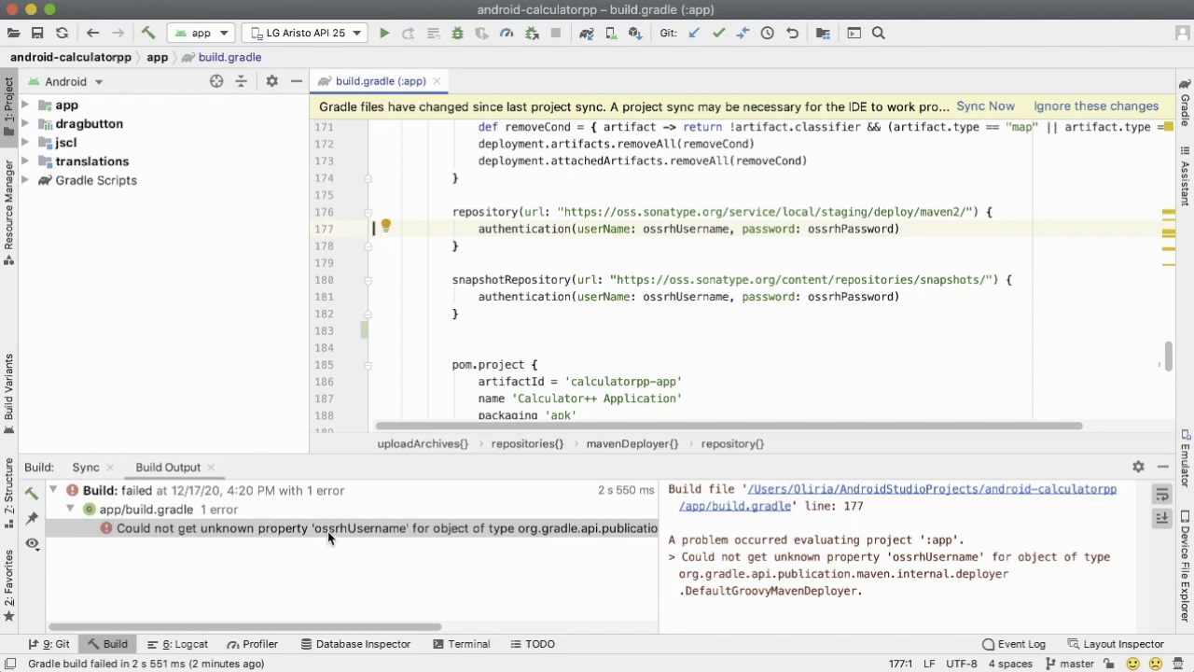
mouse_move(457, 543)
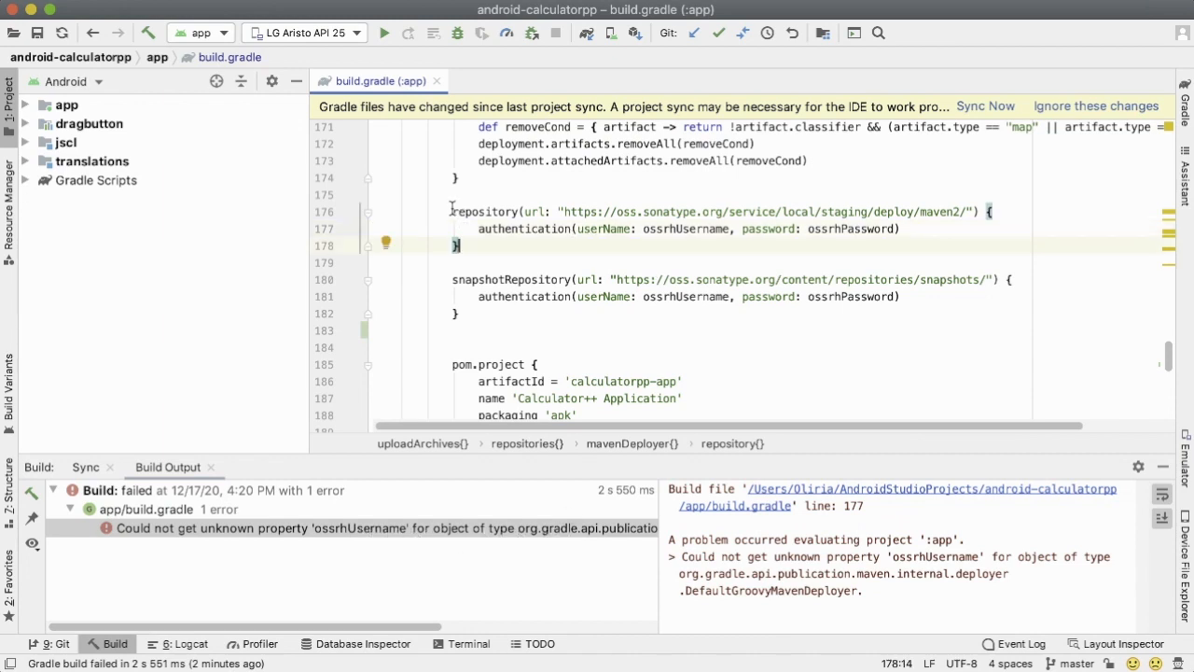
- Review the 'unknown property ossrhUsername' build error and open the dragbutton module's AndroidManifest.xml
click(453, 213)
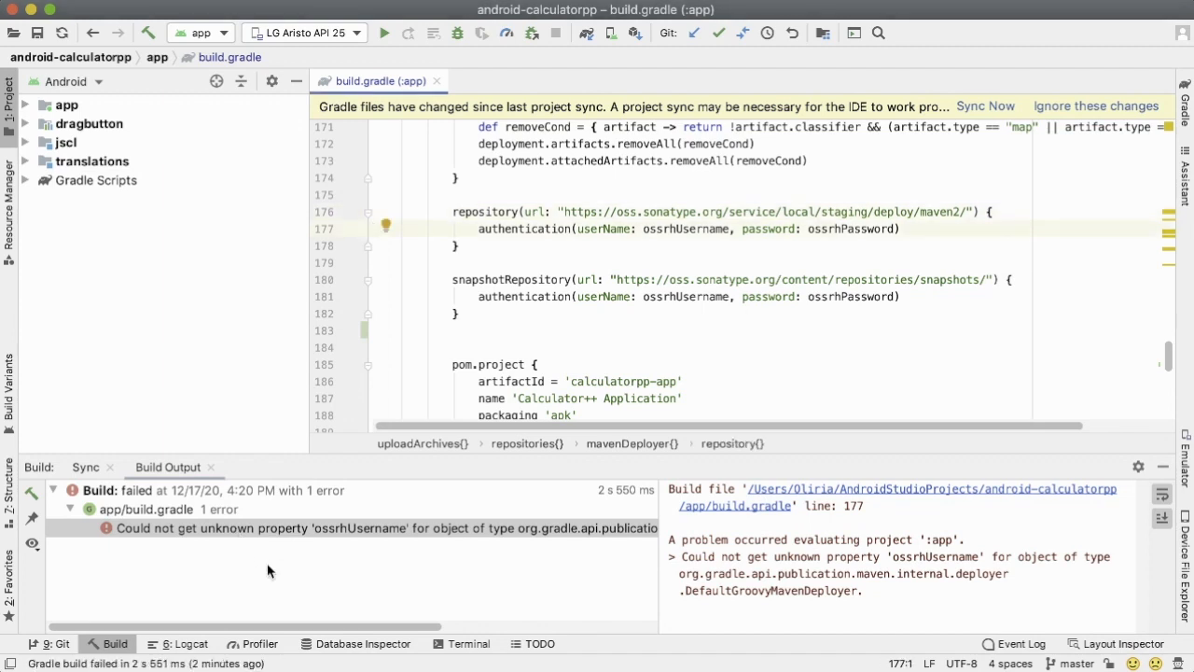
click(86, 123)
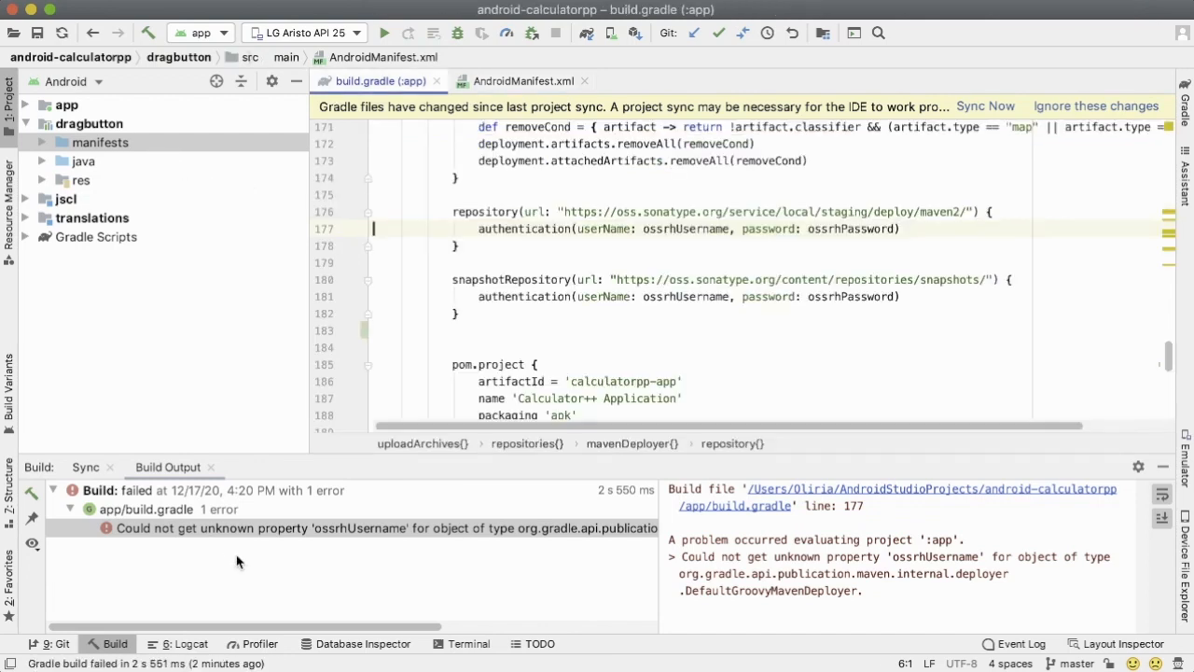
- Replace the staging repository username ossrhUsername with findProperty('ossrhUsername') in app build.gradle
click(461, 262)
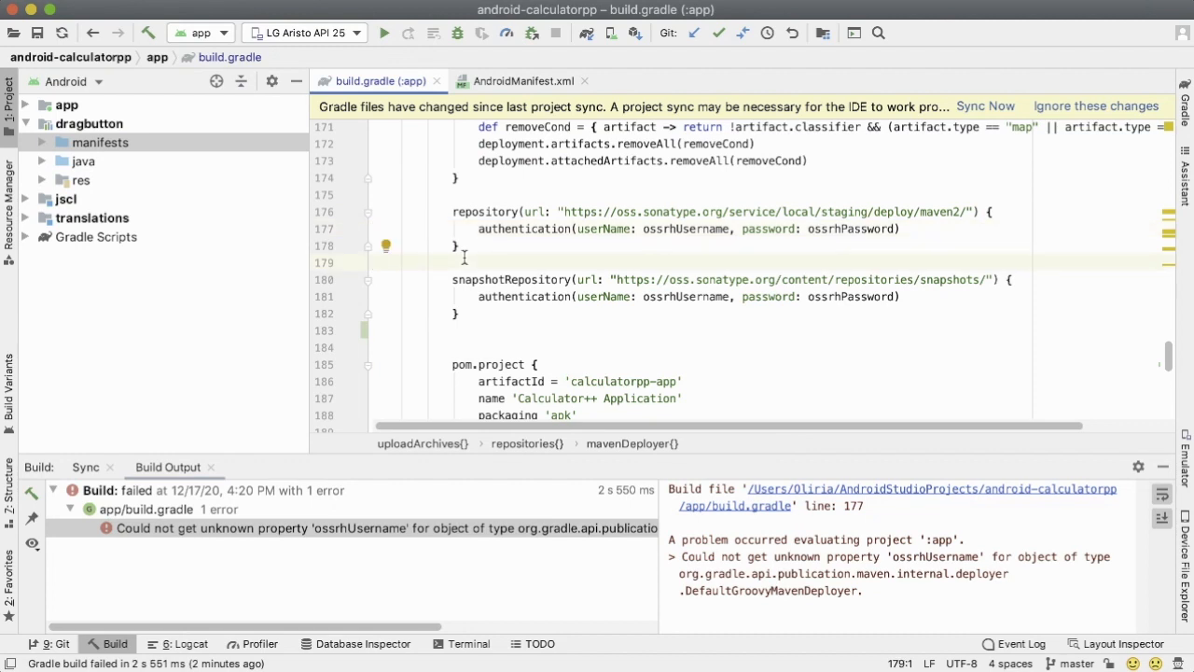
mouse_move(673, 183)
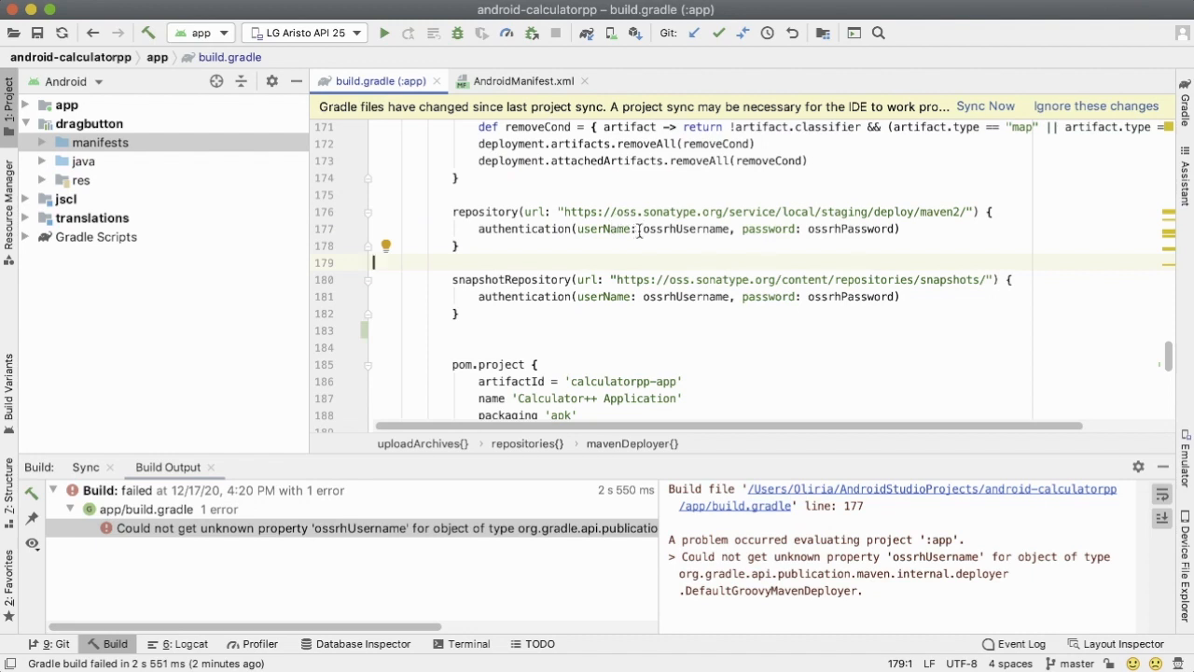
double_click(679, 227)
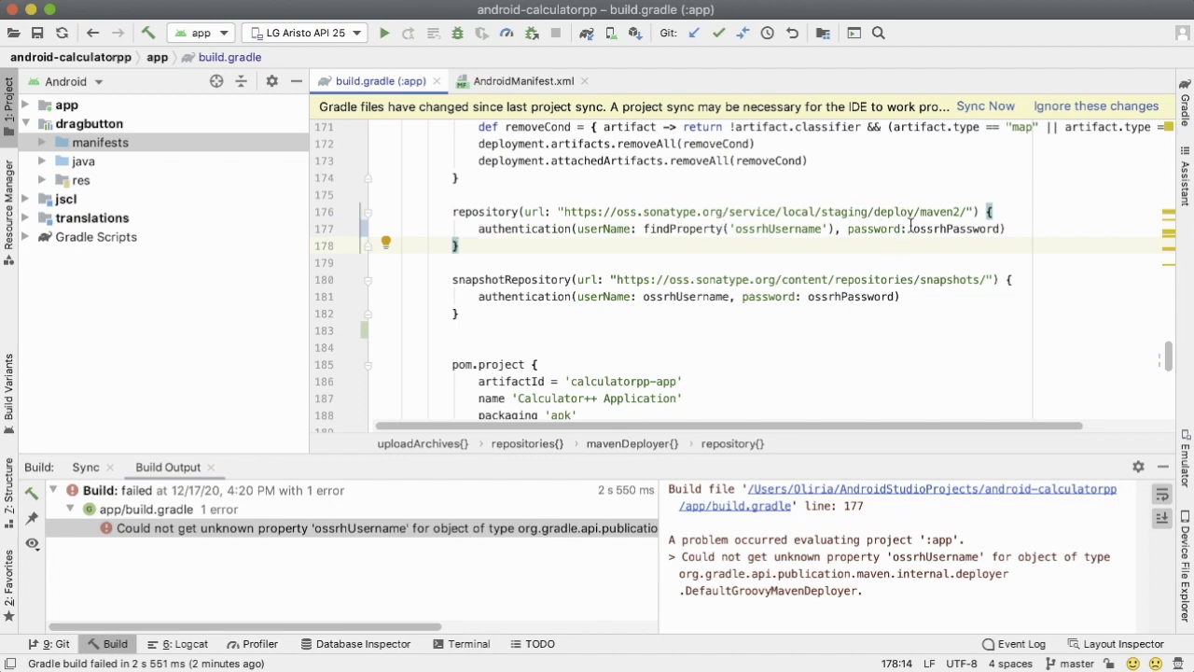
- Replace the staging repository password ossrhPassword with findProperty('ossrhUsername'), then move to the snapshot credentials
double_click(956, 227)
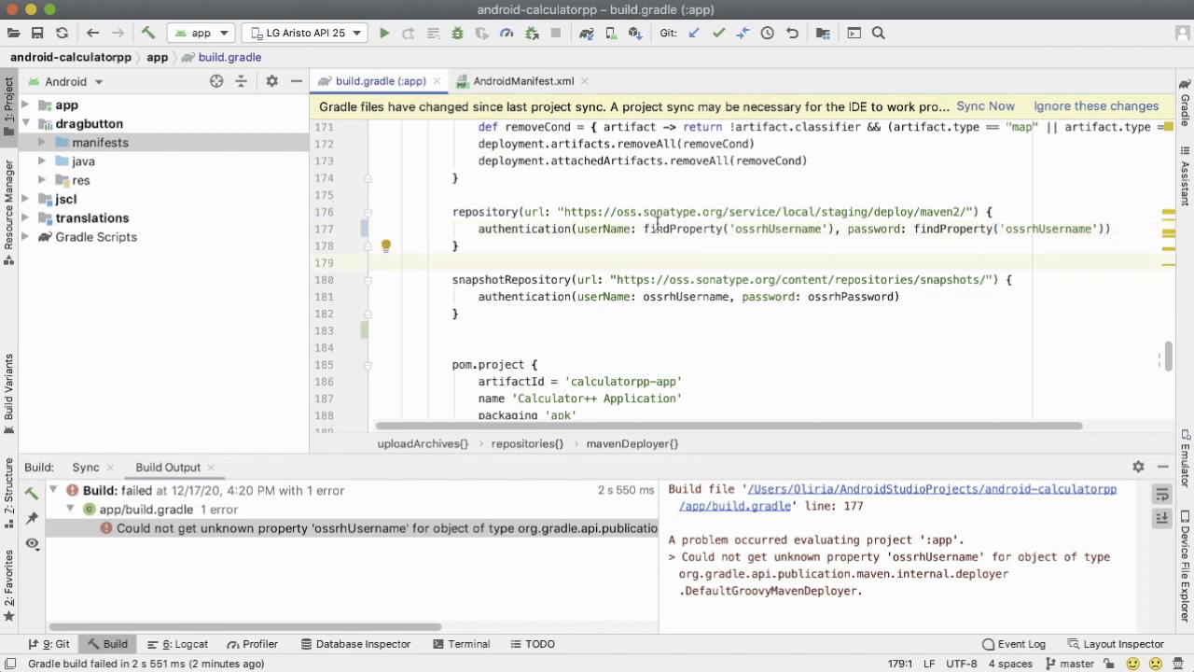
mouse_move(705, 237)
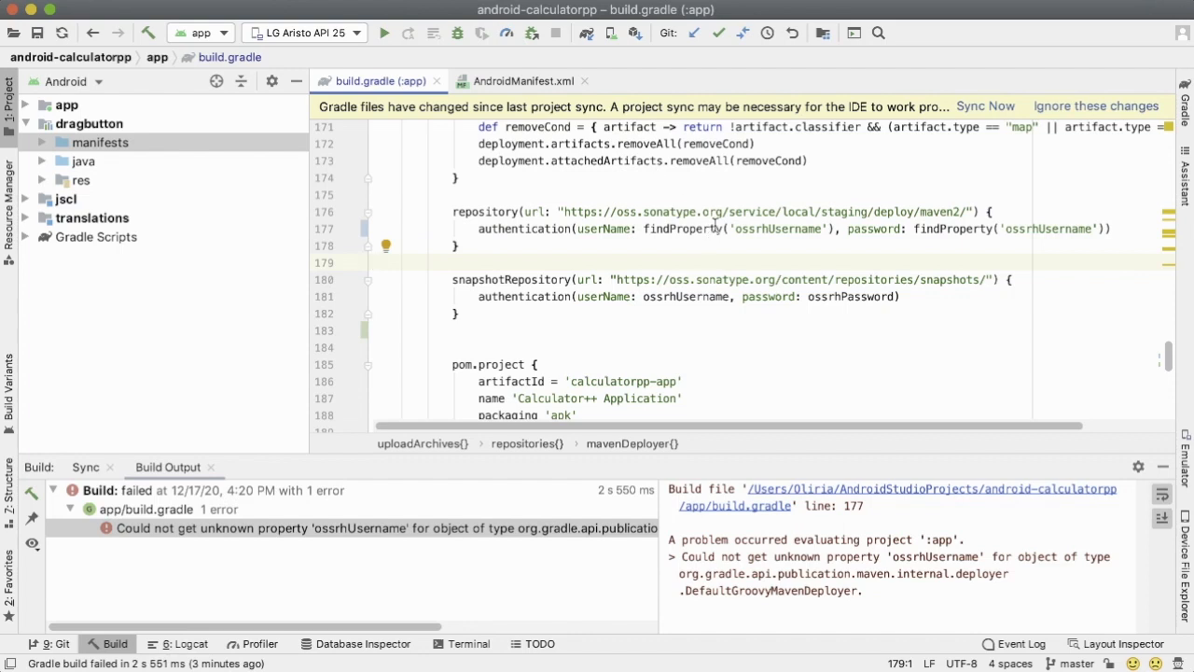
mouse_move(735, 246)
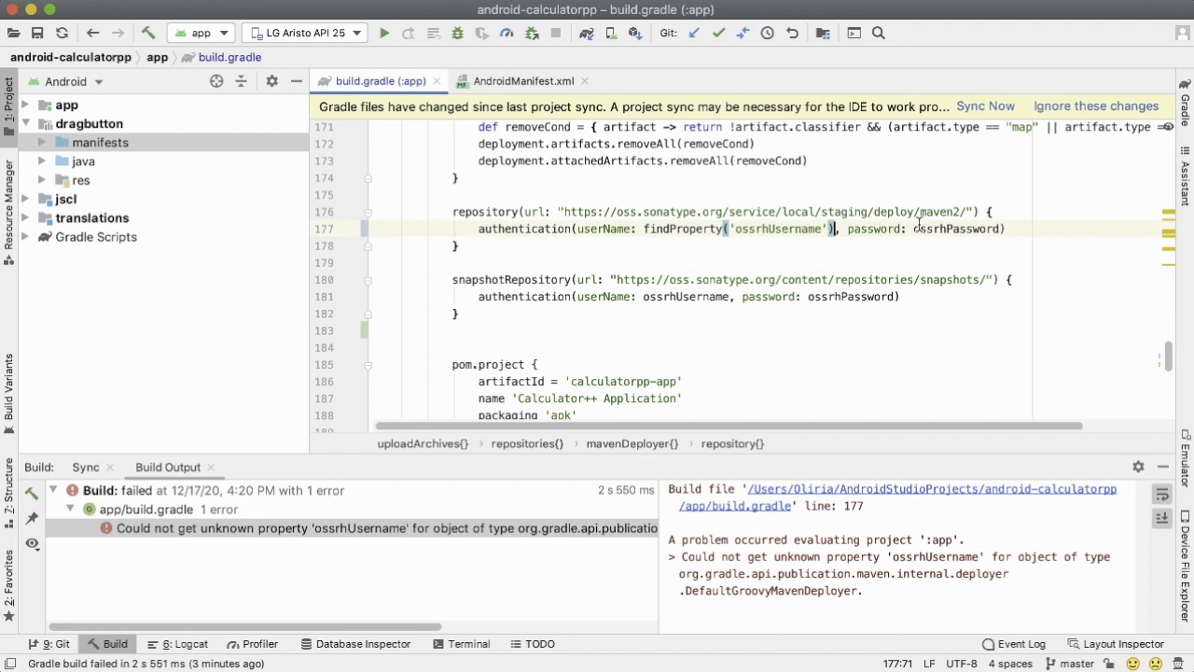
double_click(955, 228)
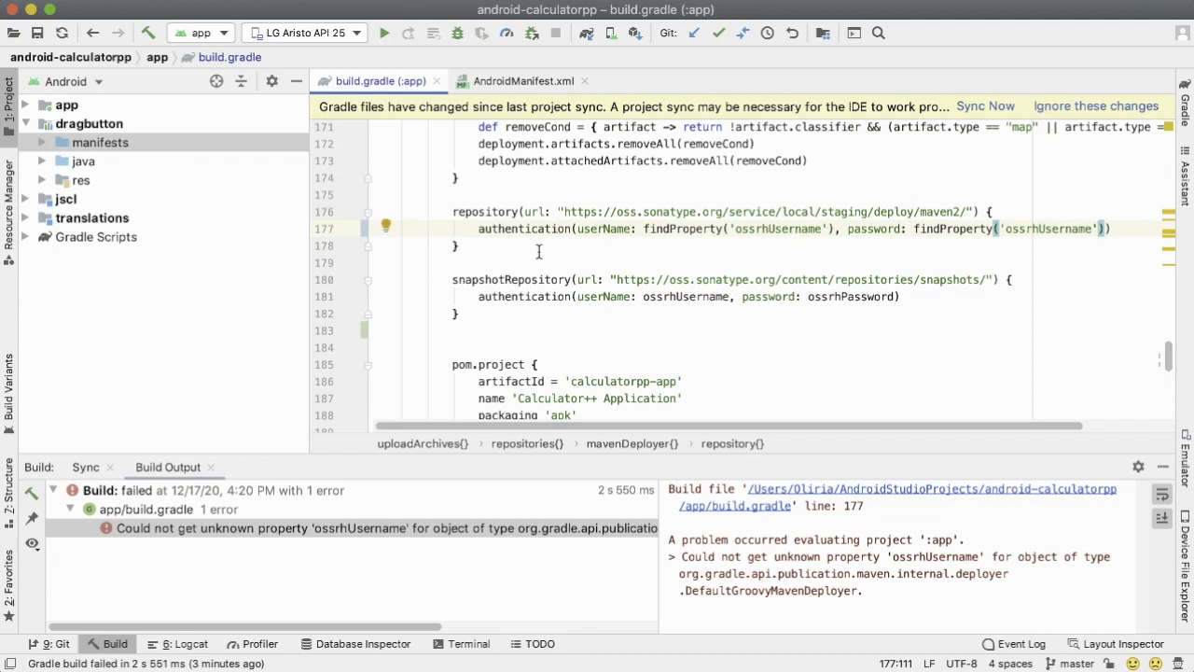
click(539, 297)
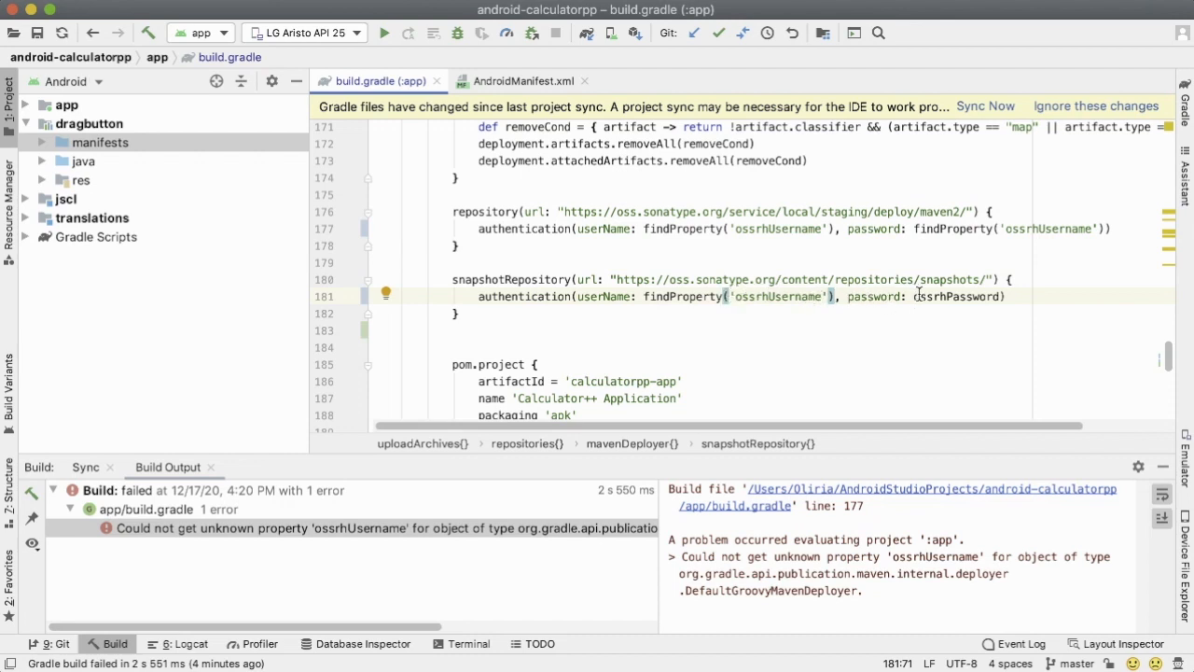
- Edit the snapshot repository's password value toward a findProperty('ossrhUsername') call
double_click(955, 297)
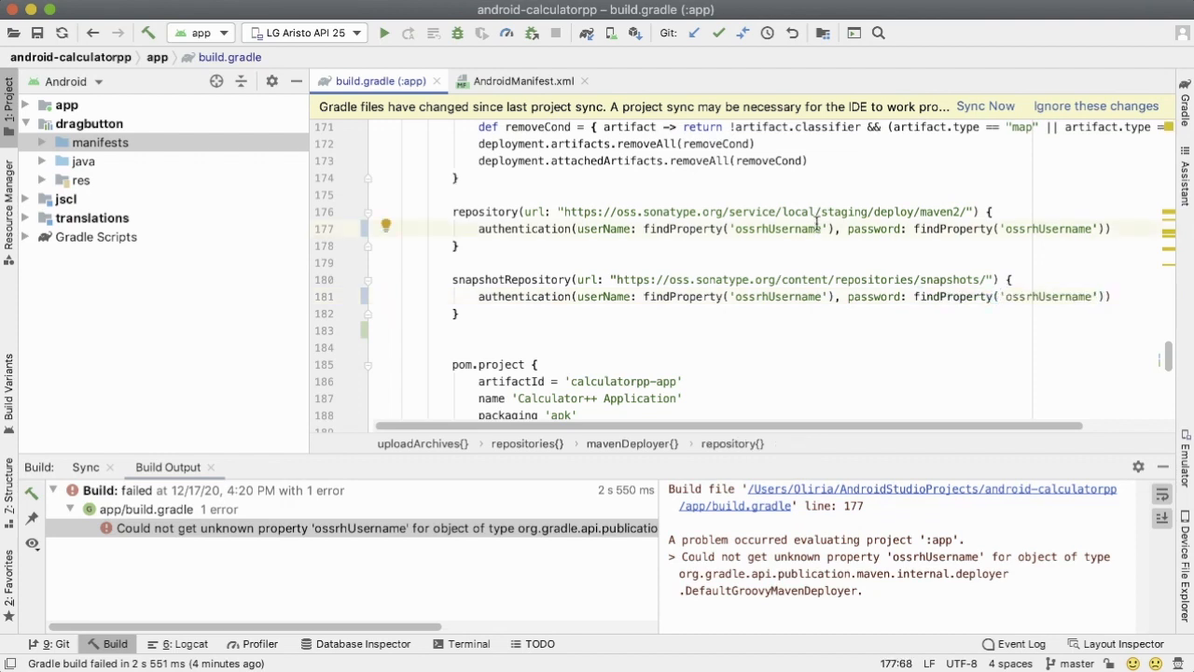
mouse_move(836, 187)
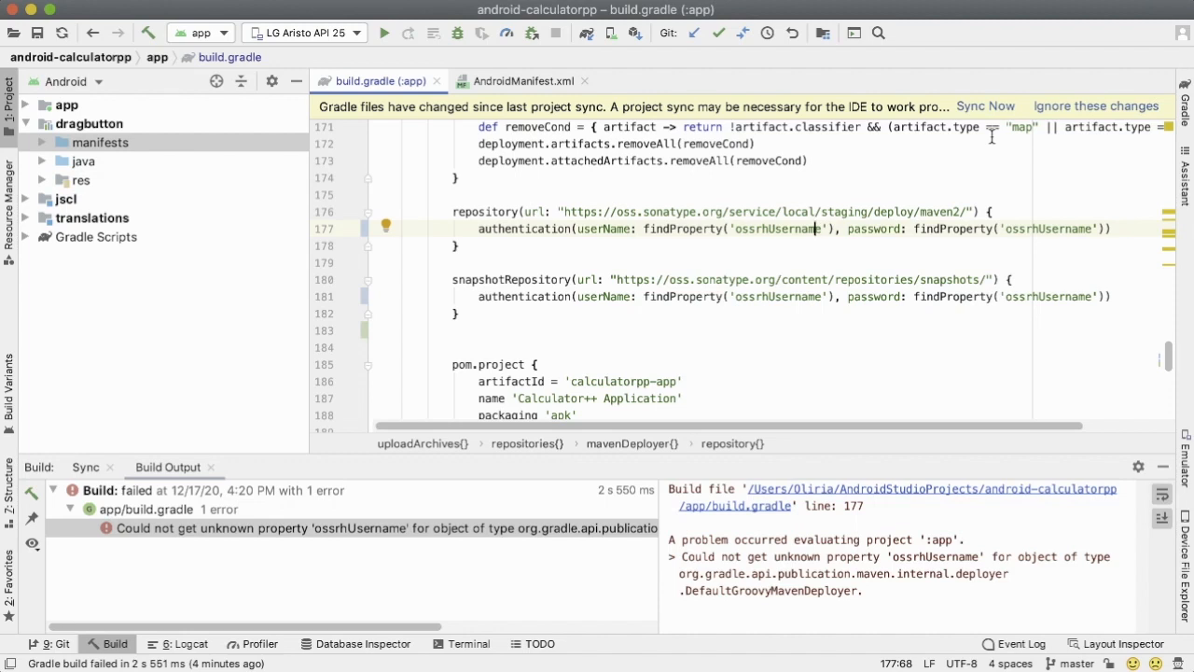
- Resync the Gradle project successfully via Sync Now and view the running build's Build Output
click(985, 105)
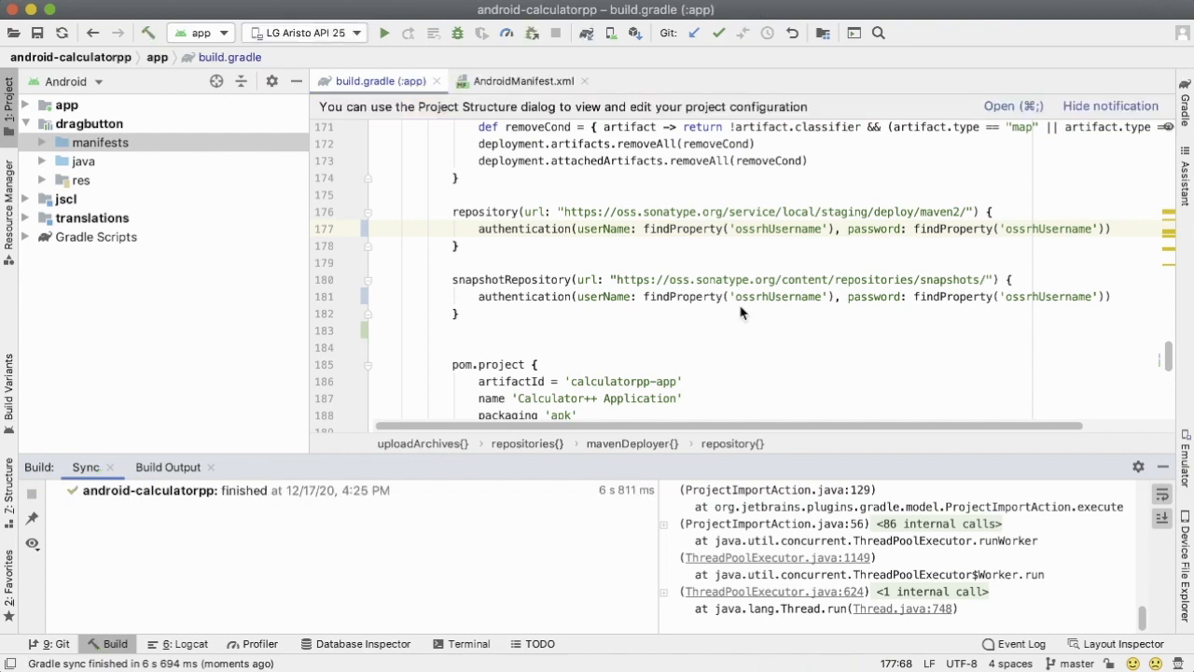
mouse_move(199, 487)
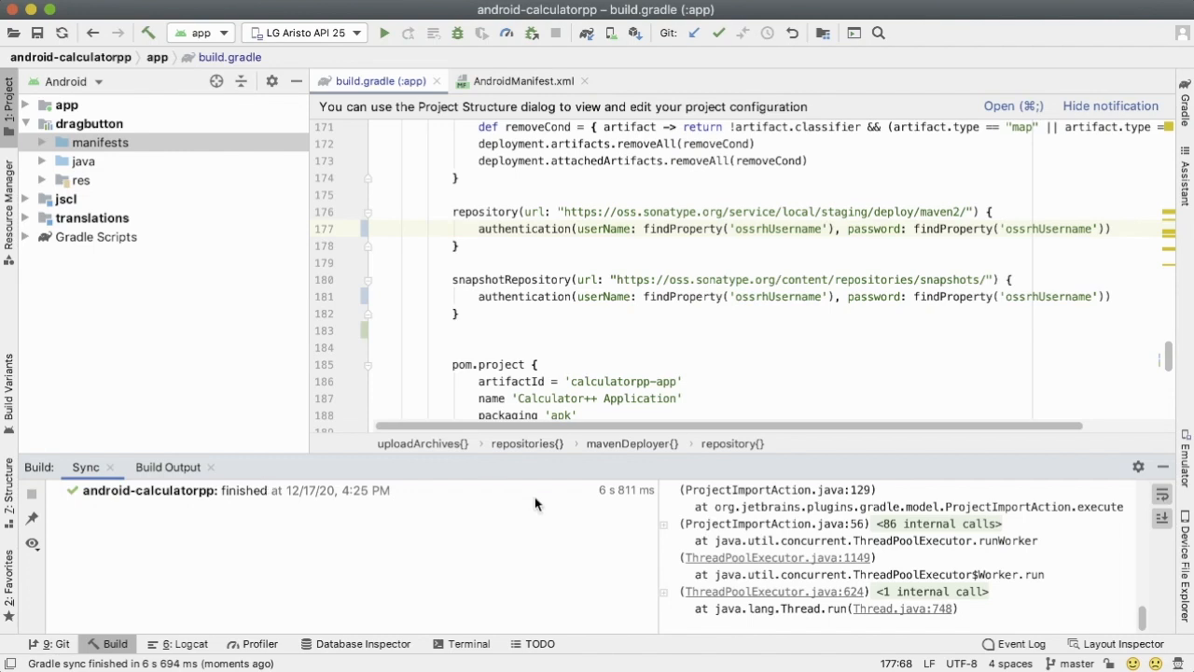
mouse_move(308, 563)
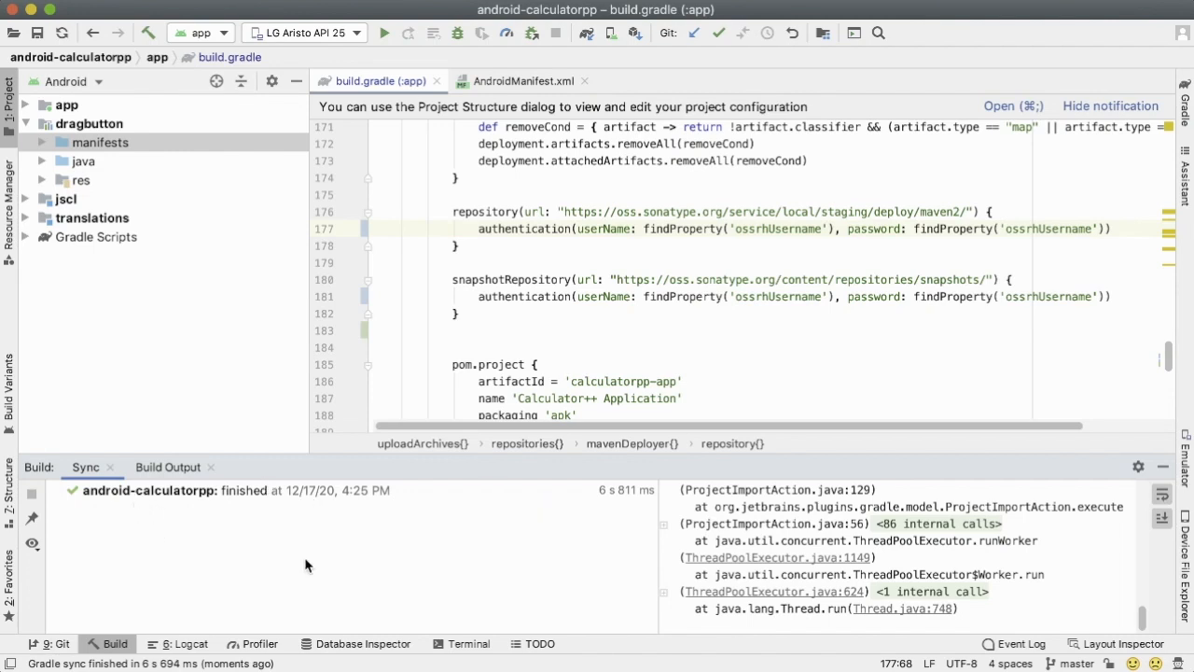
click(383, 33)
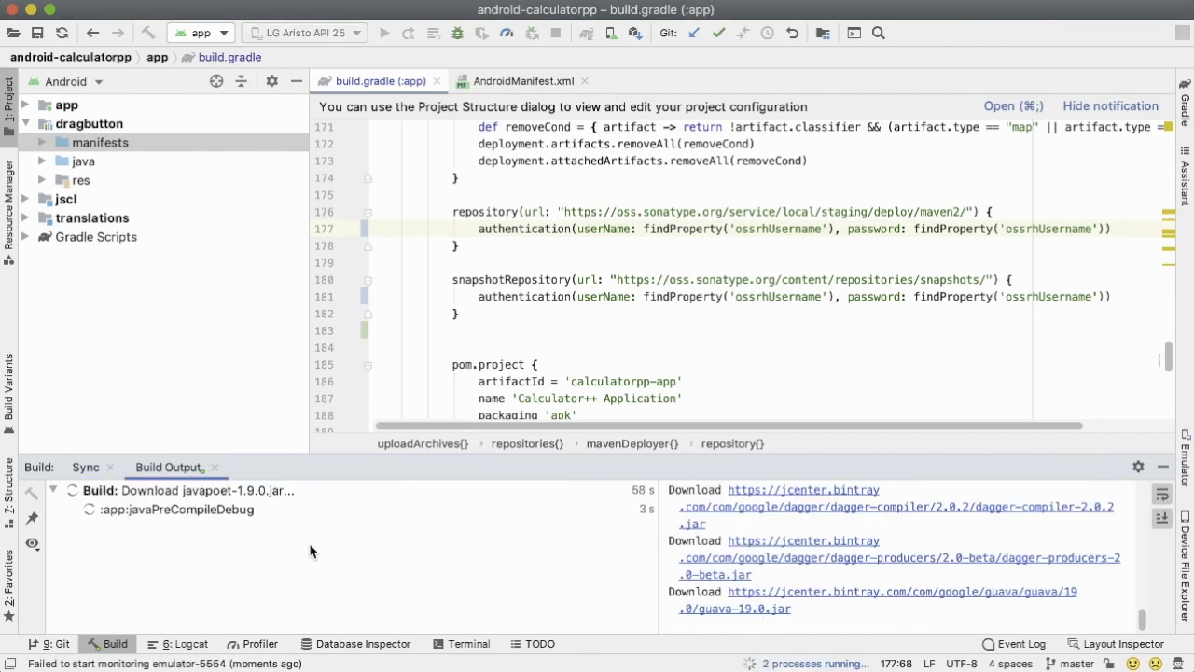